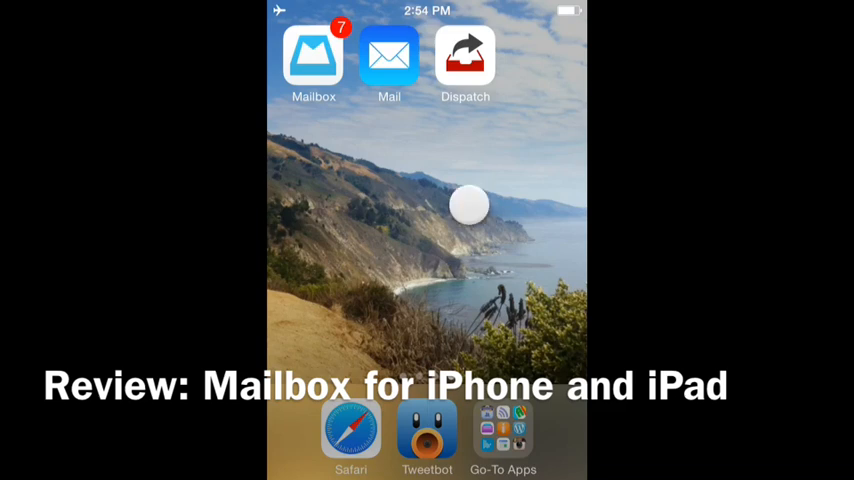
mouse_move(312, 188)
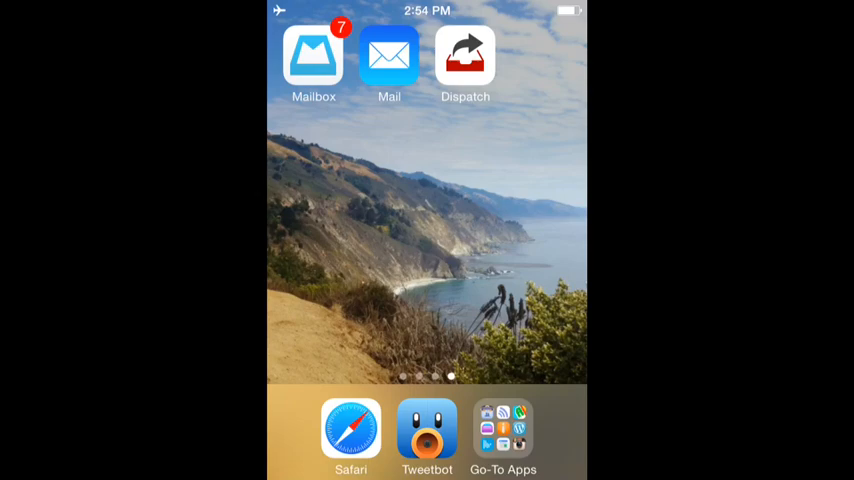
Launch iOS Mail, dismiss the Airplane Mode alert, and reveal then cancel a message's quick actions.
left_click(388, 56)
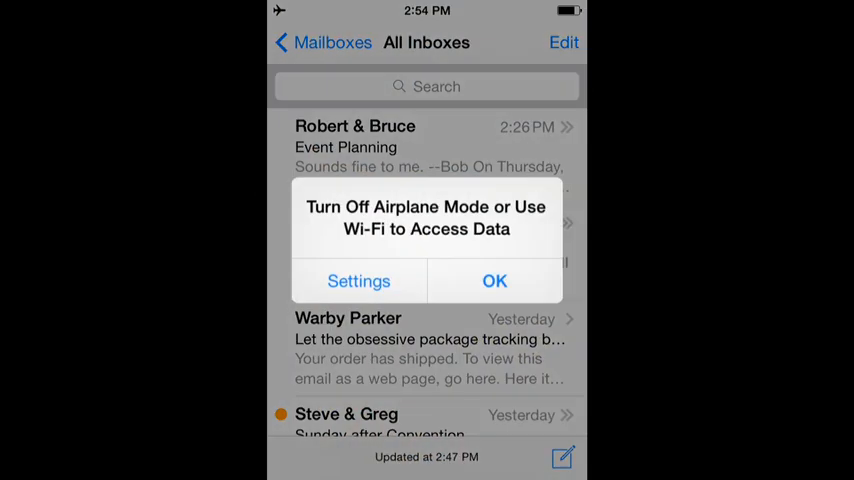
left_click(494, 280)
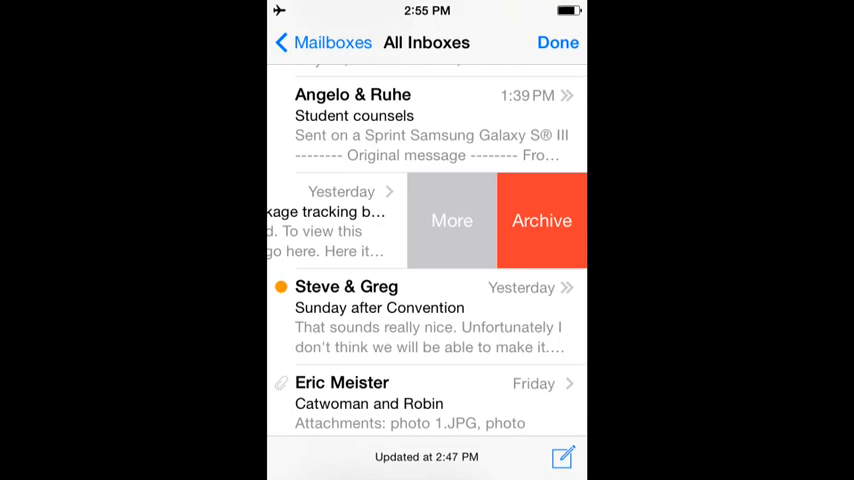
left_click(452, 220)
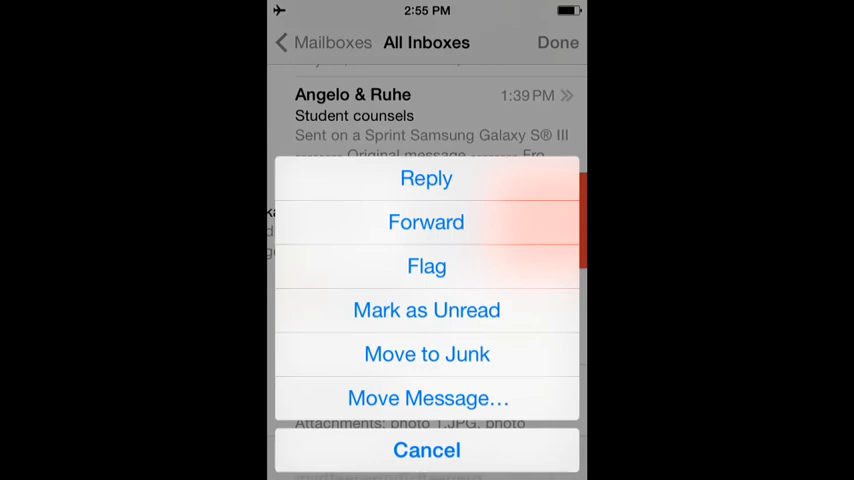
left_click(428, 450)
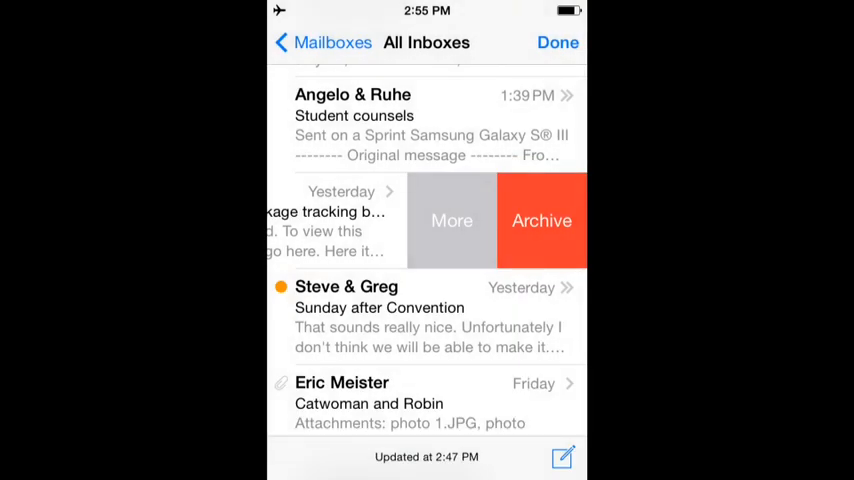
left_click(324, 220)
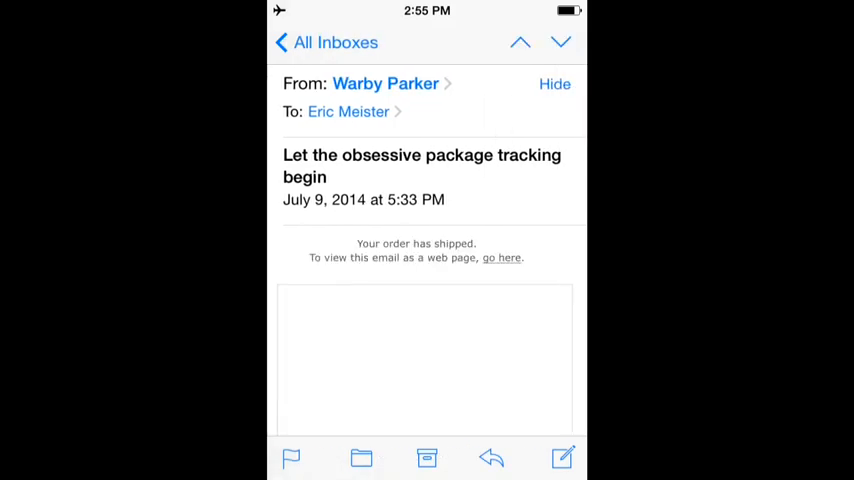
left_click(426, 458)
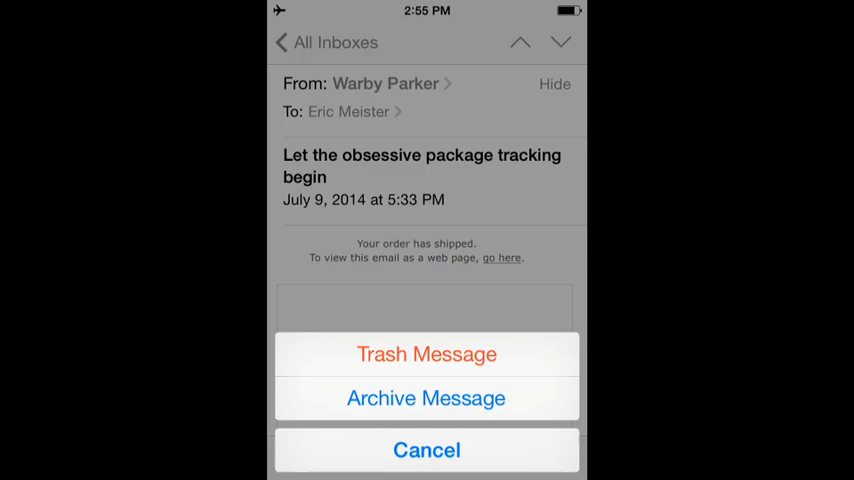
left_click(426, 448)
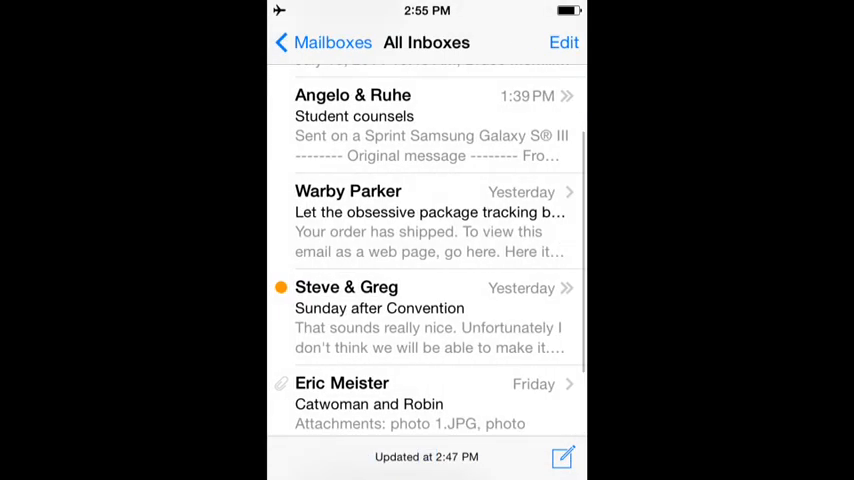
scroll("down", 3)
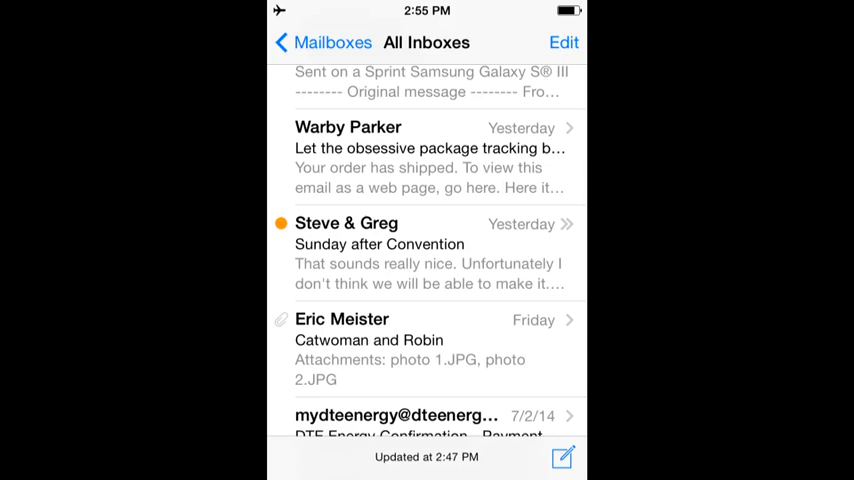
Switch from Mail to the Mailbox app and browse its inbox list of conversations.
key("home")
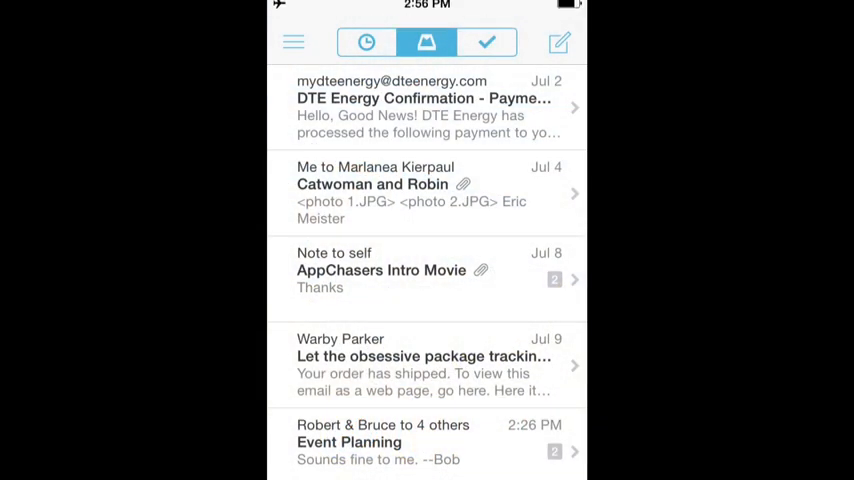
scroll("up", 3)
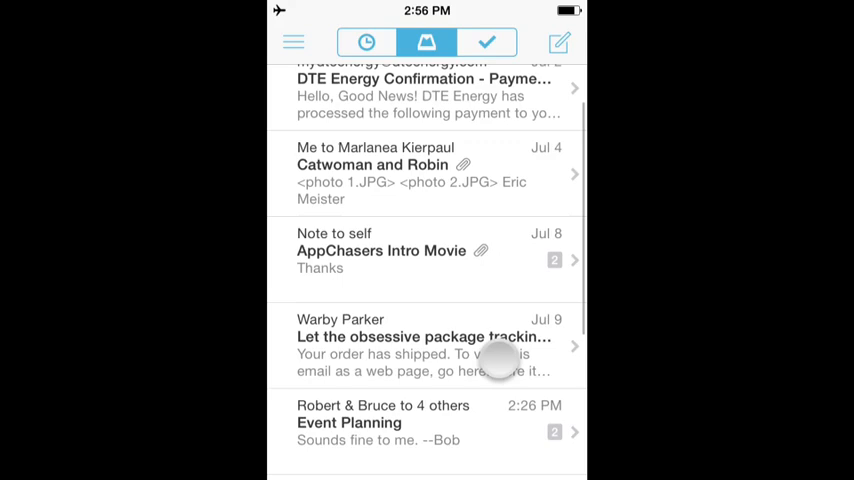
scroll("down", 3)
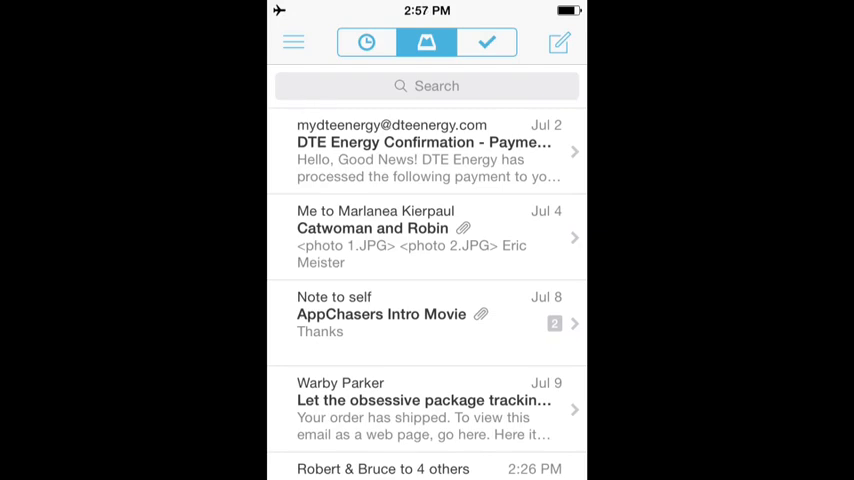
Start a new Mailbox message, browse the Dropbox attachment picker and close it.
left_click(558, 42)
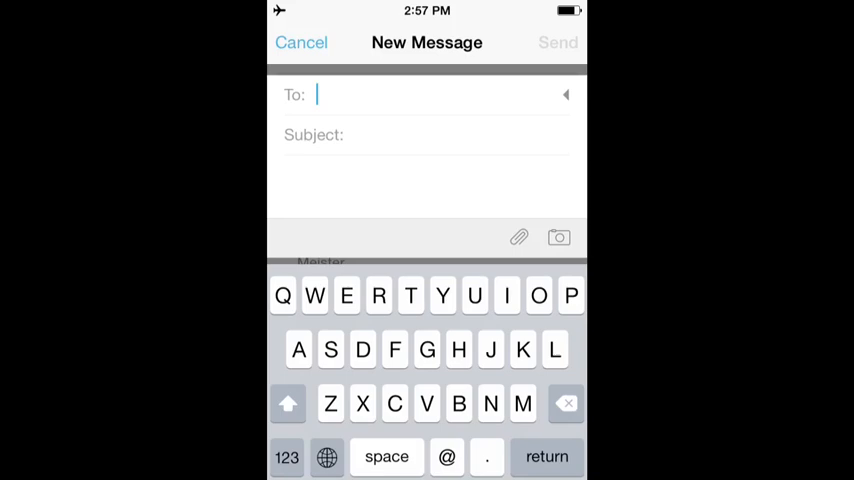
left_click(518, 236)
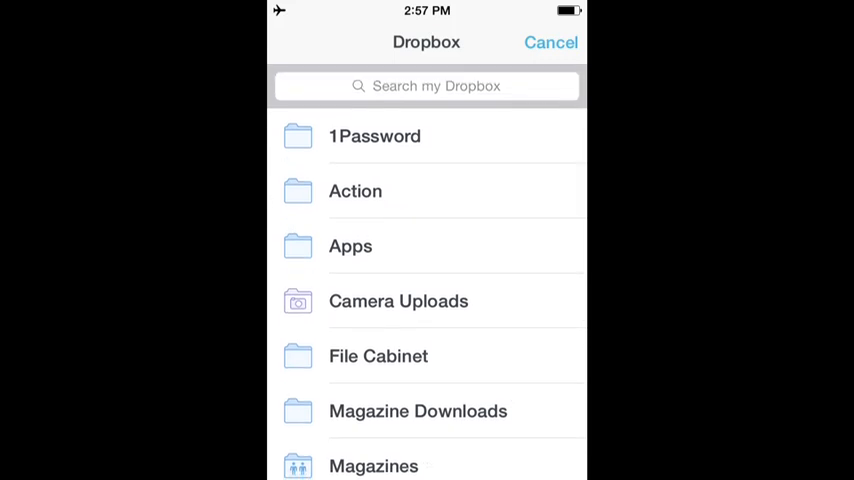
left_click(552, 42)
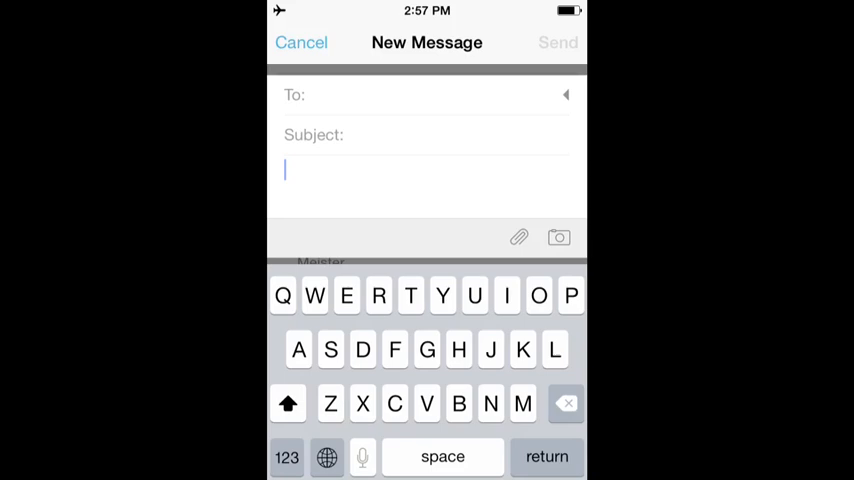
Discard the draft, swipe a message to Trash, then undo to return it to the inbox.
left_click(300, 42)
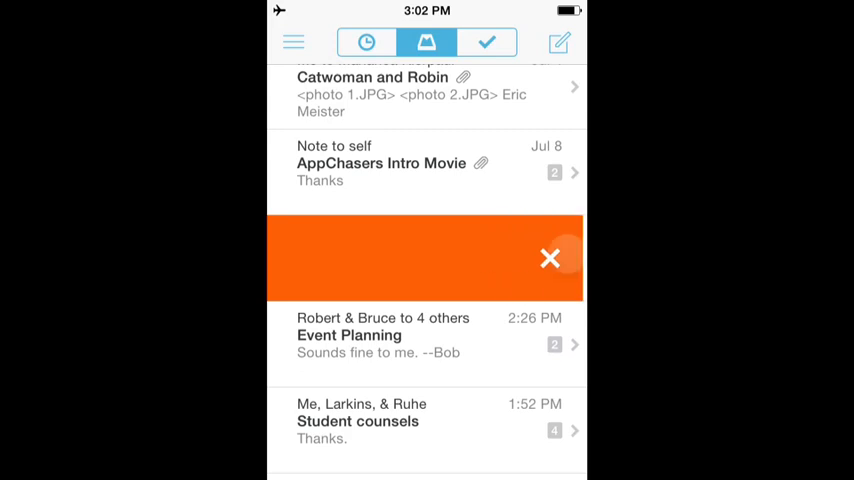
left_click(550, 258)
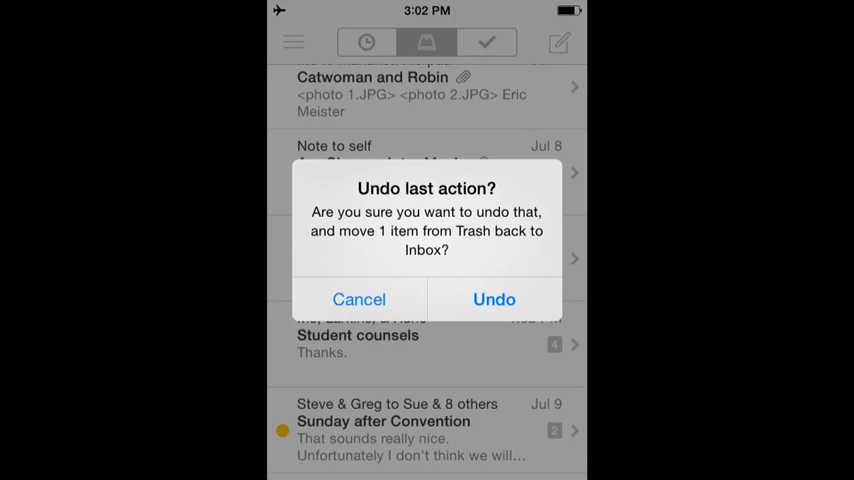
left_click(494, 300)
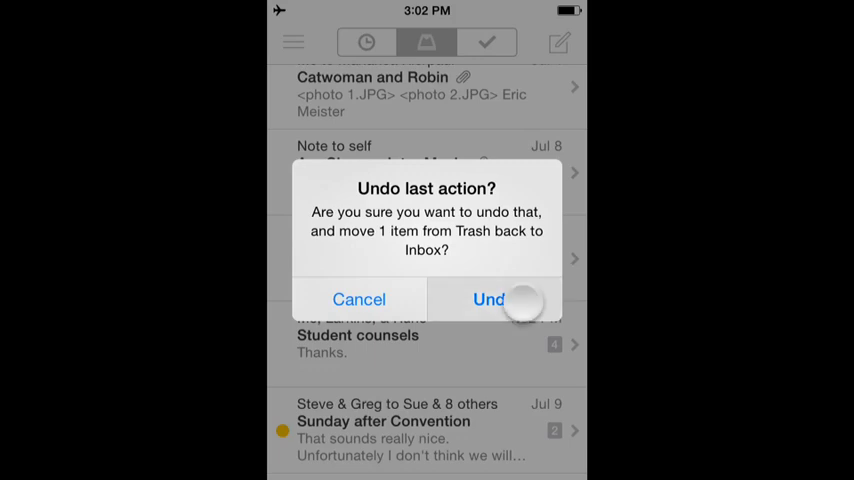
left_click(488, 300)
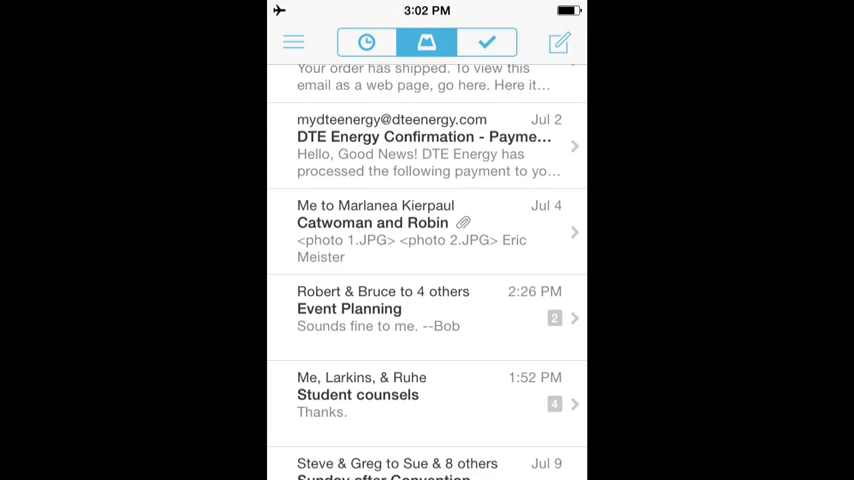
Show the Archive list of completed conversations and browse through it.
left_click(488, 42)
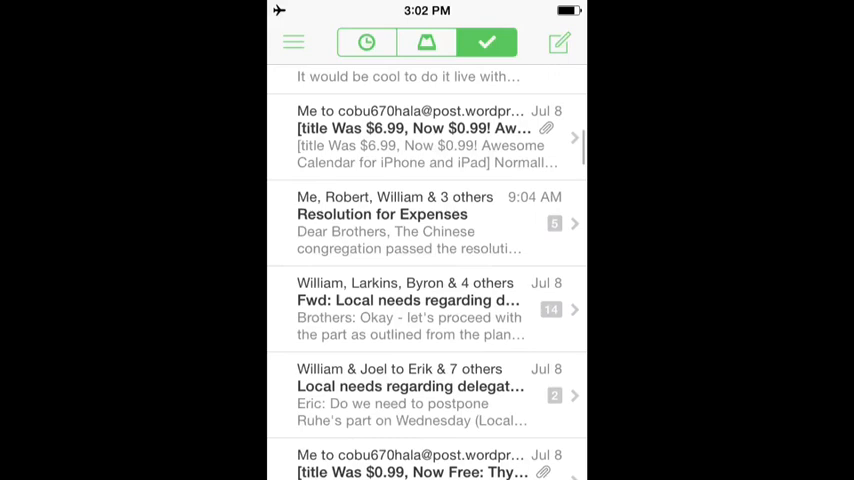
scroll("down", 3)
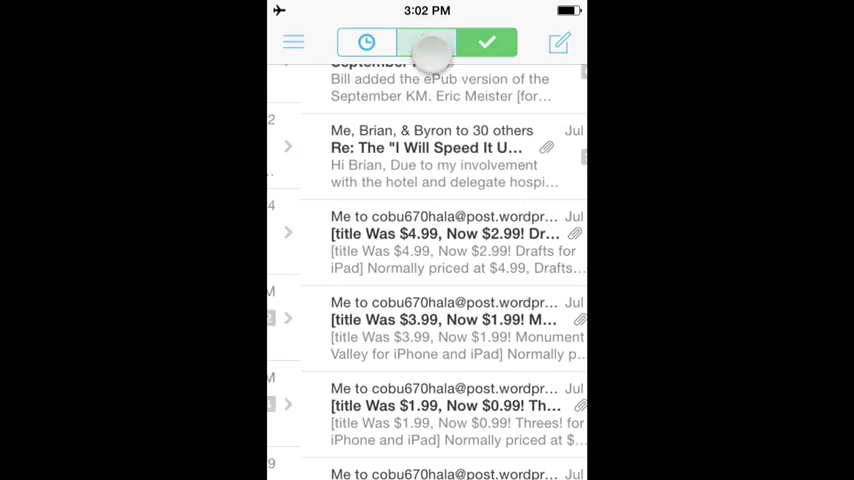
Return to the inbox and locate the package tracking message to defer it.
left_click(426, 42)
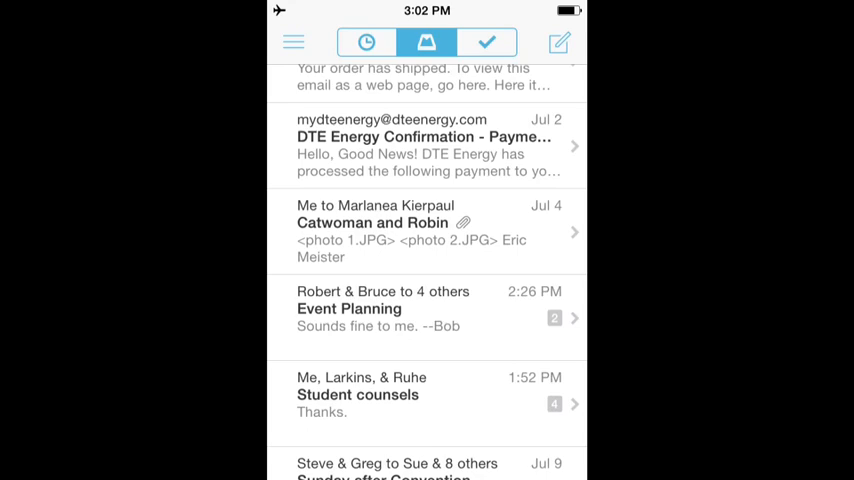
scroll("down", 3)
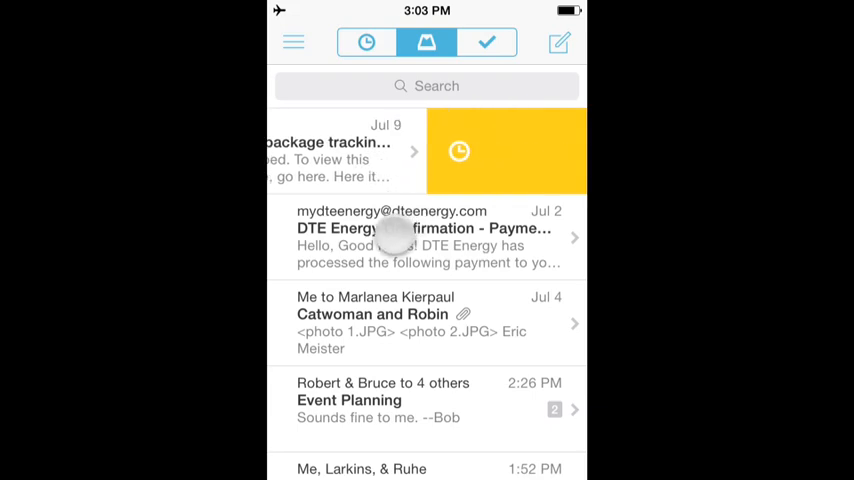
Snooze the package tracking email to a picked date so it leaves the inbox.
left_click(460, 152)
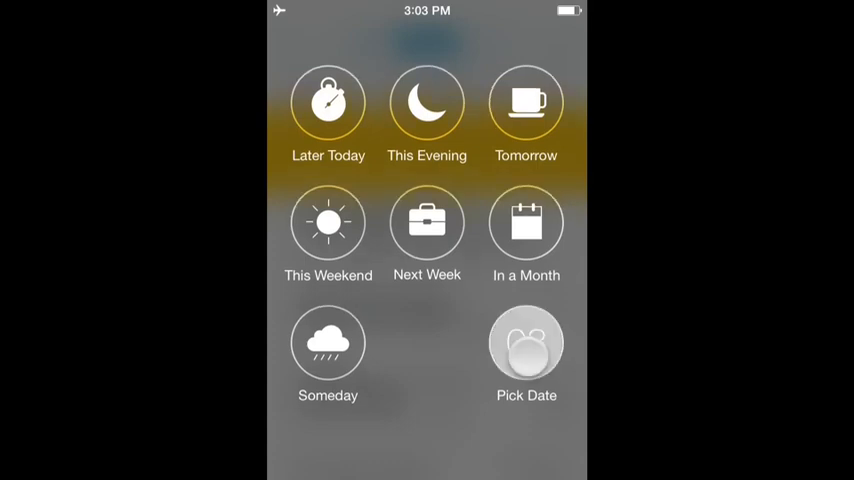
left_click(526, 350)
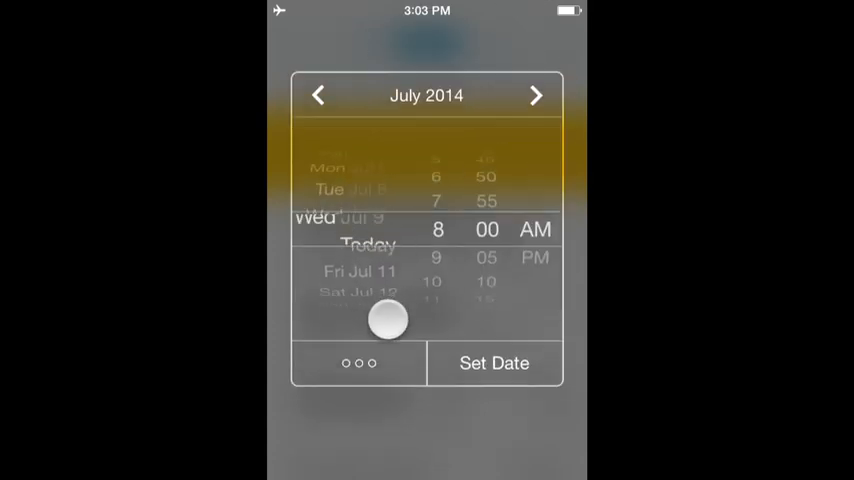
scroll("down", 3)
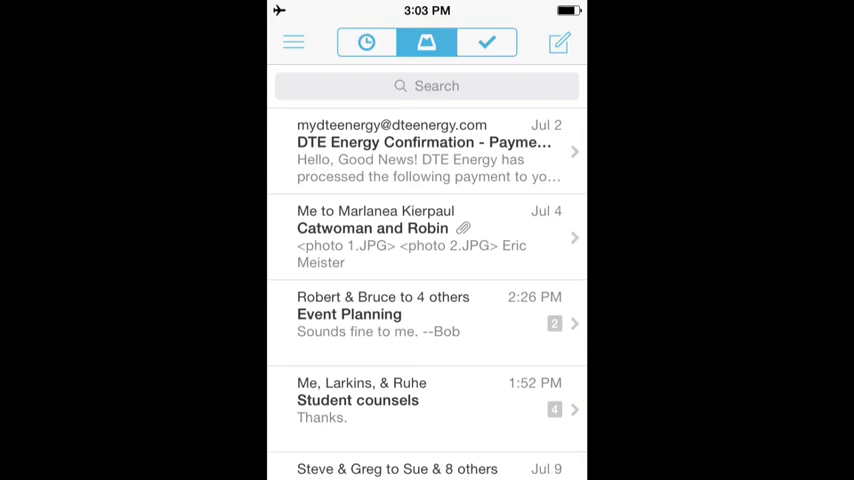
left_click(366, 42)
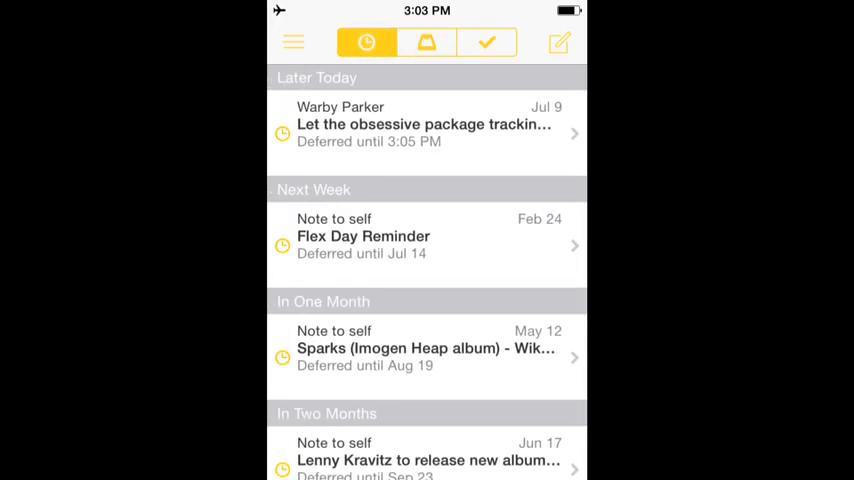
left_click(426, 42)
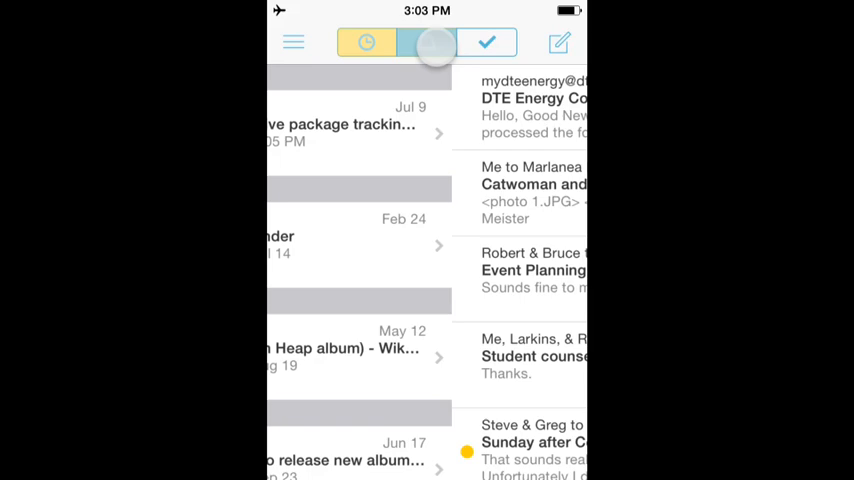
left_click(426, 42)
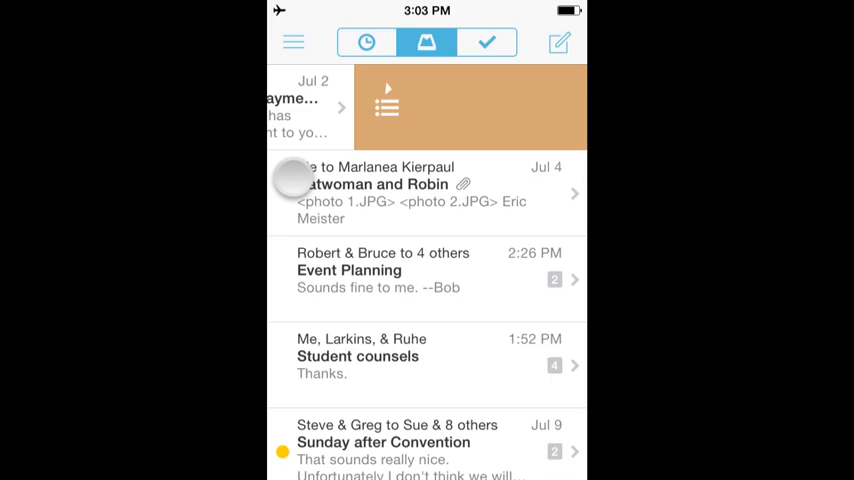
left_click(388, 106)
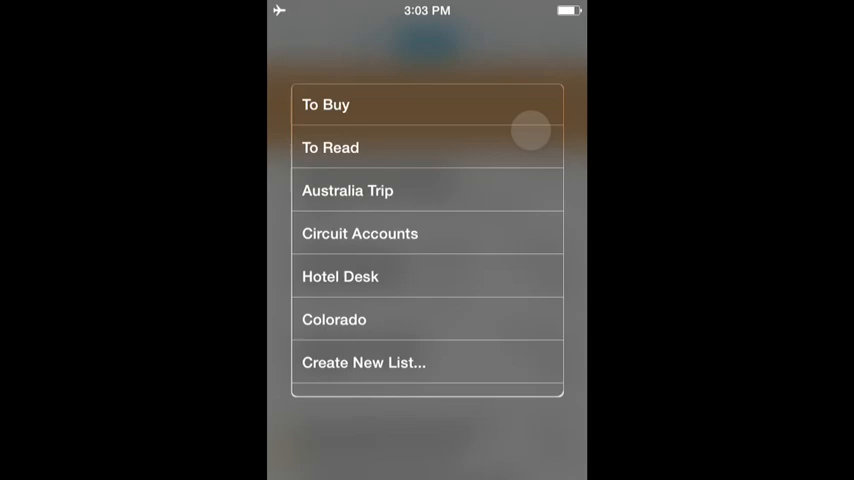
left_click(364, 362)
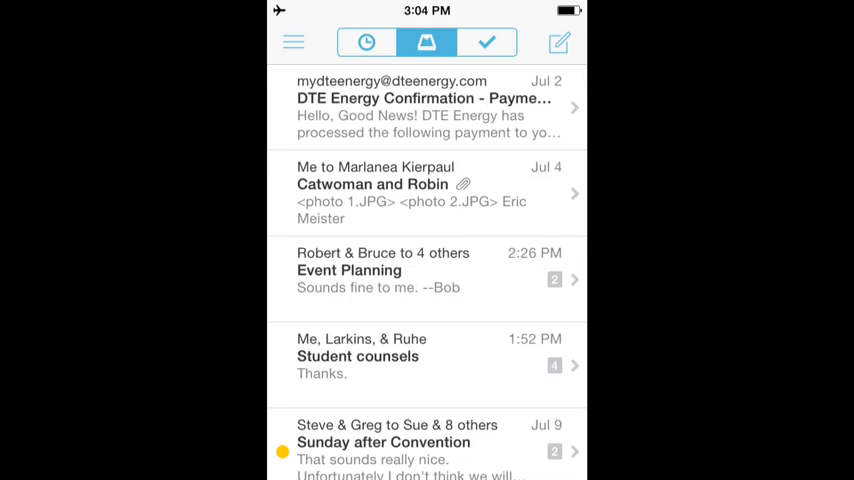
left_click(292, 42)
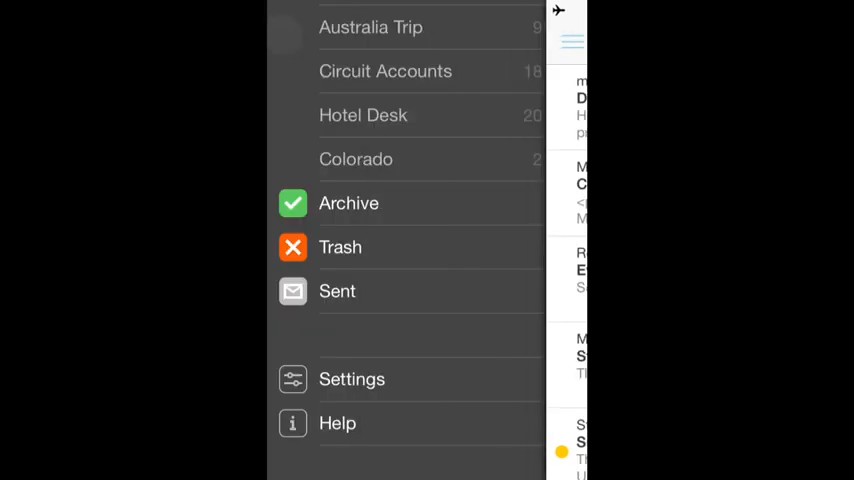
scroll("down", 3)
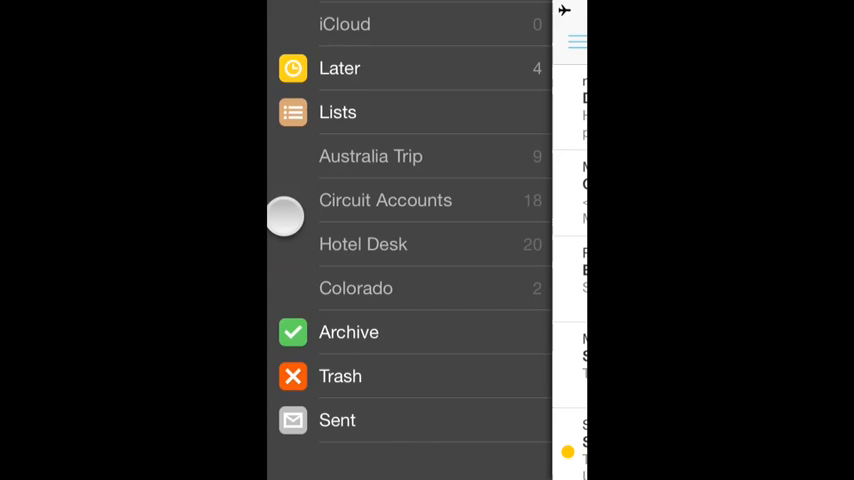
scroll("down", 3)
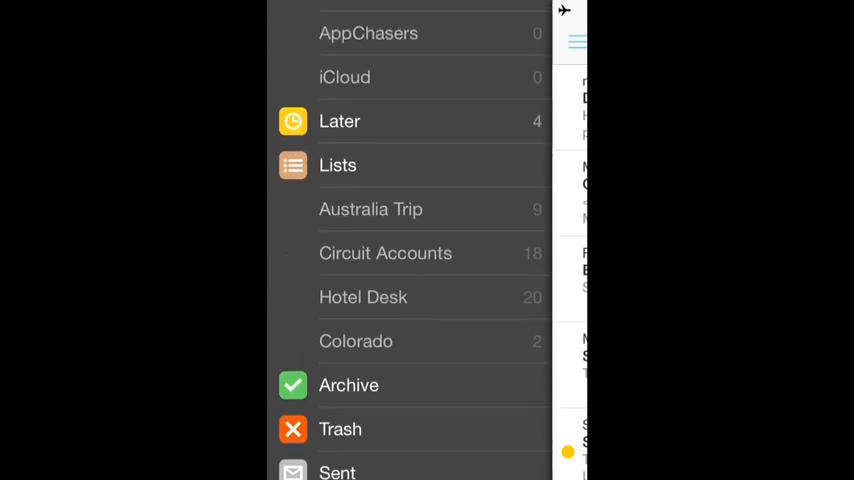
scroll("down", 3)
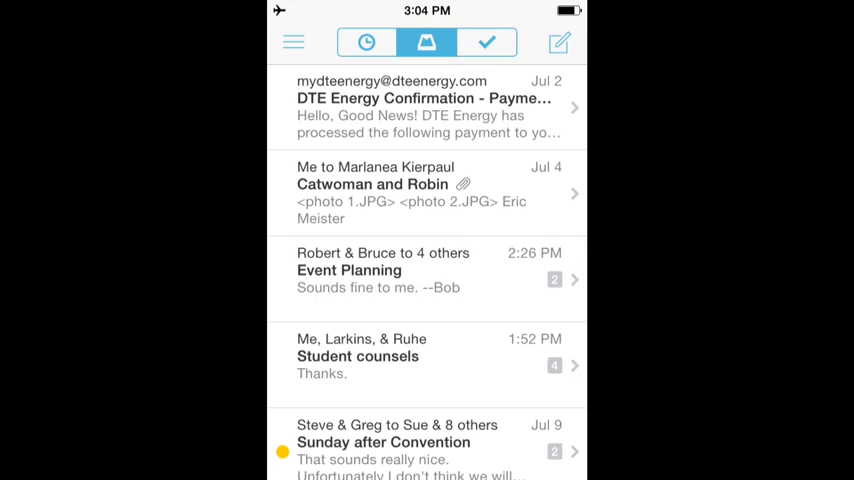
Exit Mailbox to the home screen showing Mailbox, Mail and Dispatch.
key("home")
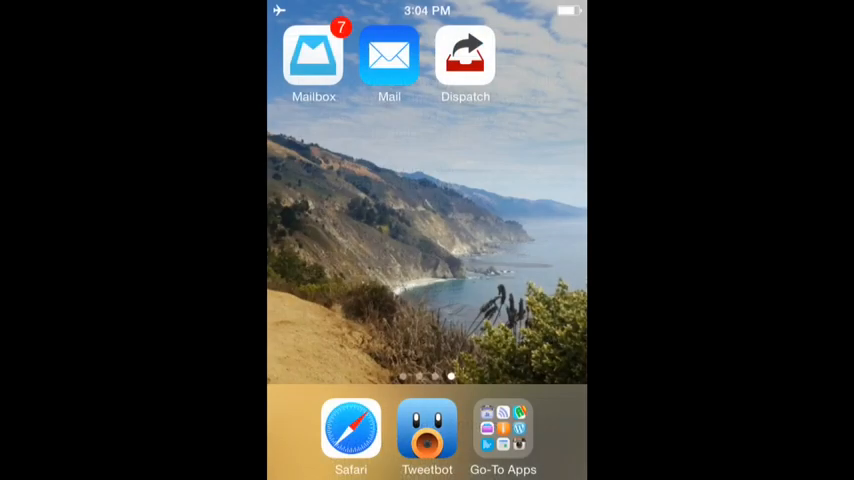